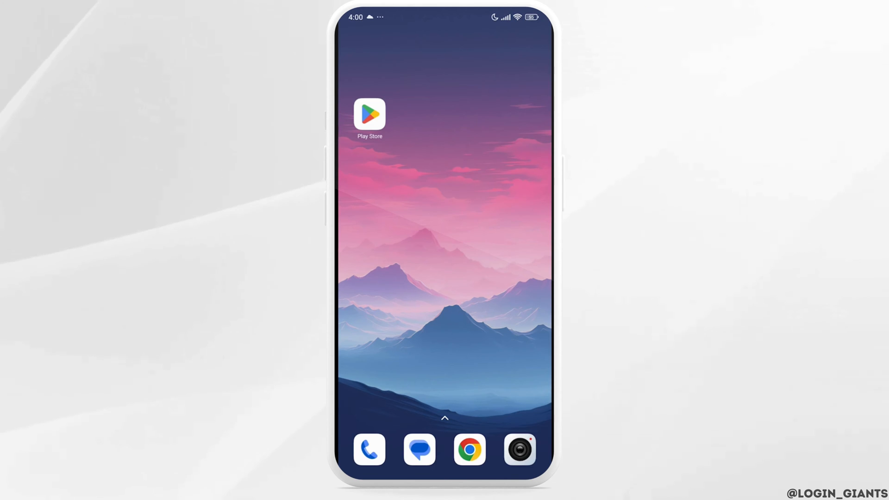
Step: Search the Play Store for 'google chat' and install the Google Chat app by Google LLC
{"action": "left_click", "coordinate": [369, 113]}
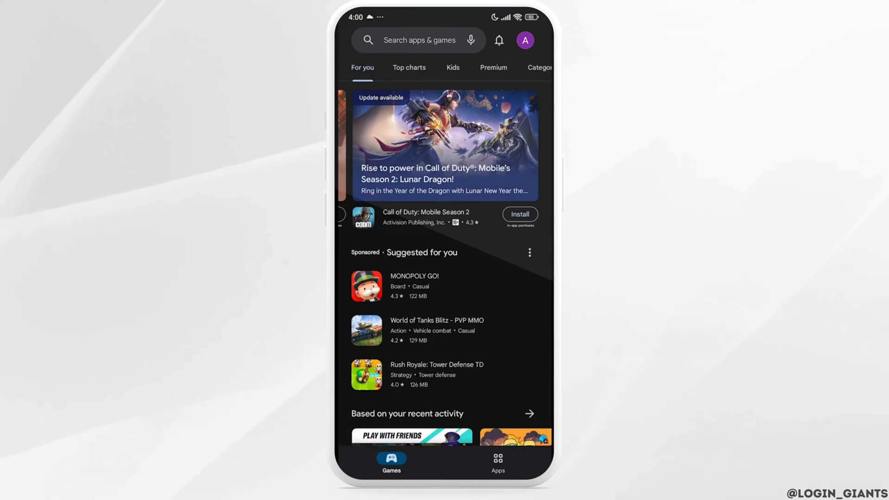
{"action": "left_click", "coordinate": [419, 39]}
{"action": "type", "text": "google chat"}
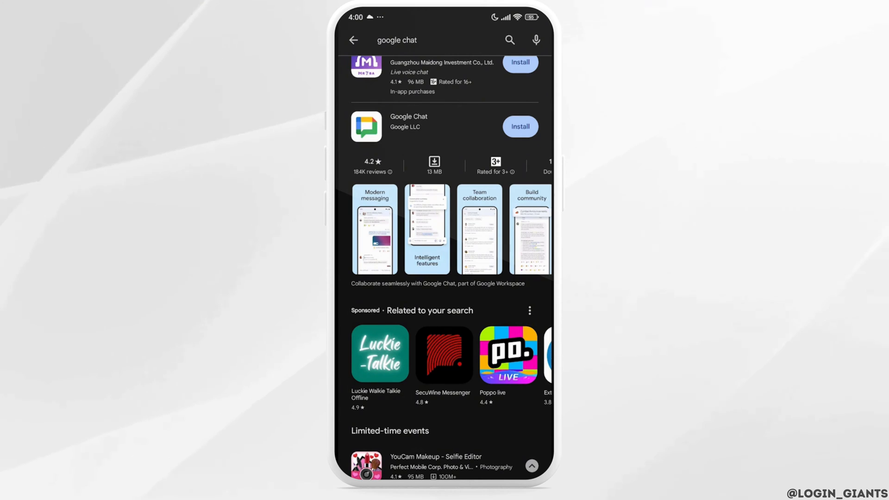
{"action": "left_click", "coordinate": [519, 126]}
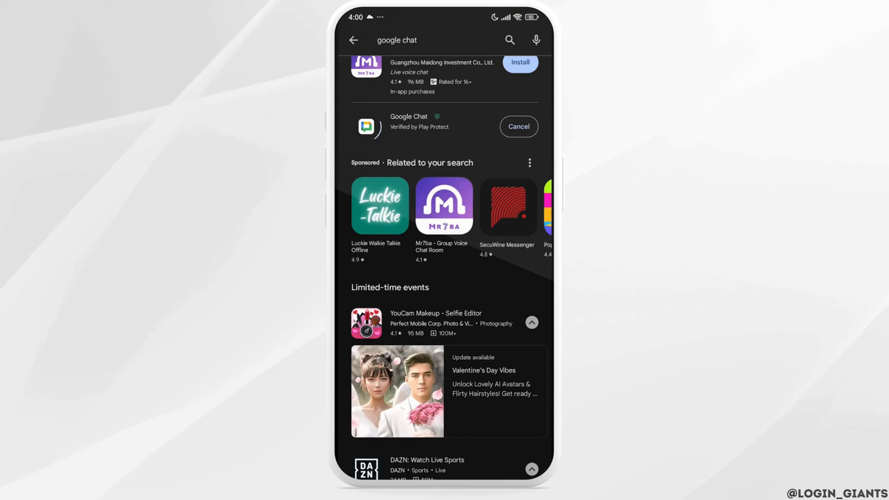